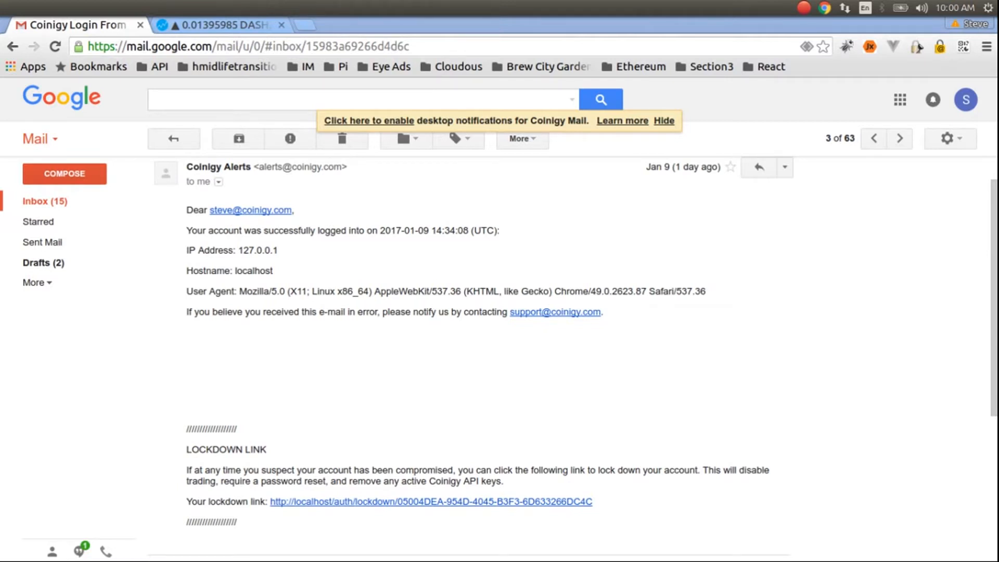
pyautogui.moveTo(3, 368)
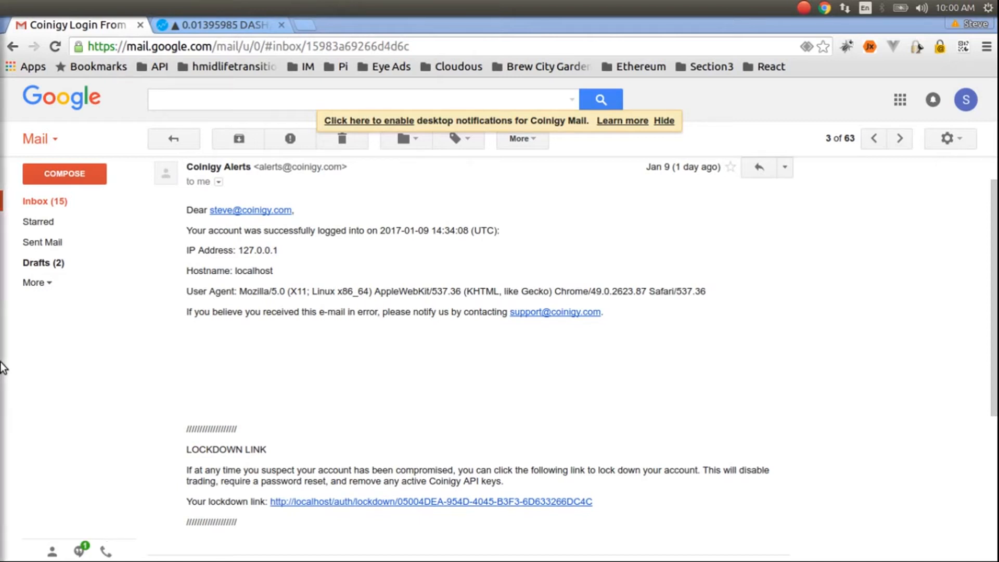
pyautogui.moveTo(530, 508)
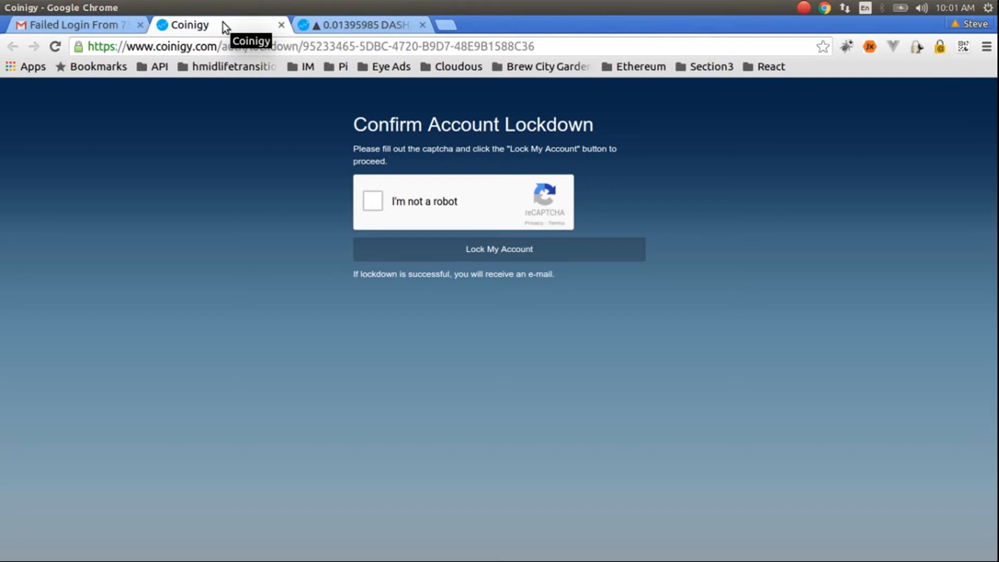
pyautogui.moveTo(484, 290)
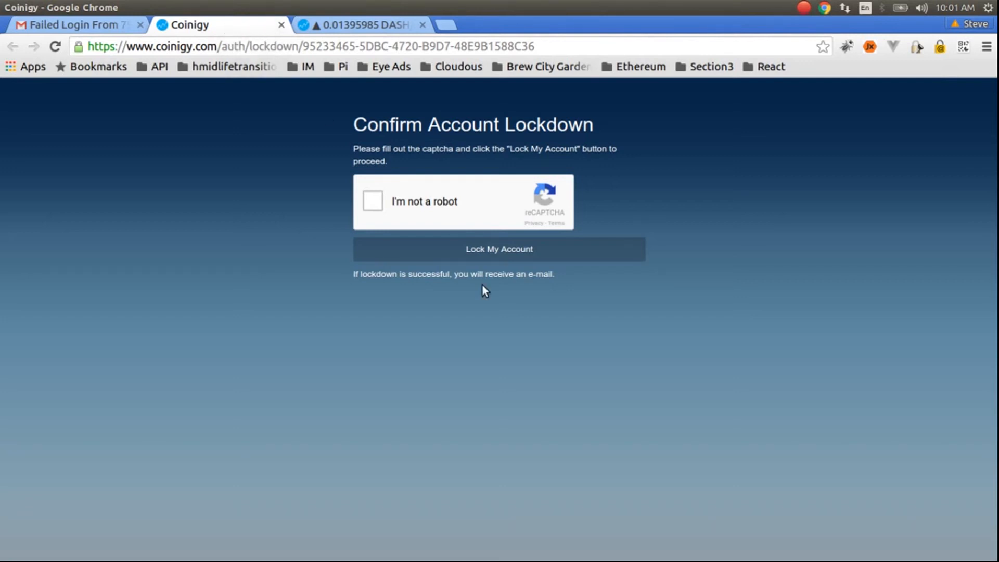
# Step: Solve the 'I'm not a robot' captcha and confirm 'Lock My Account', ending on the login page
pyautogui.click(372, 201)
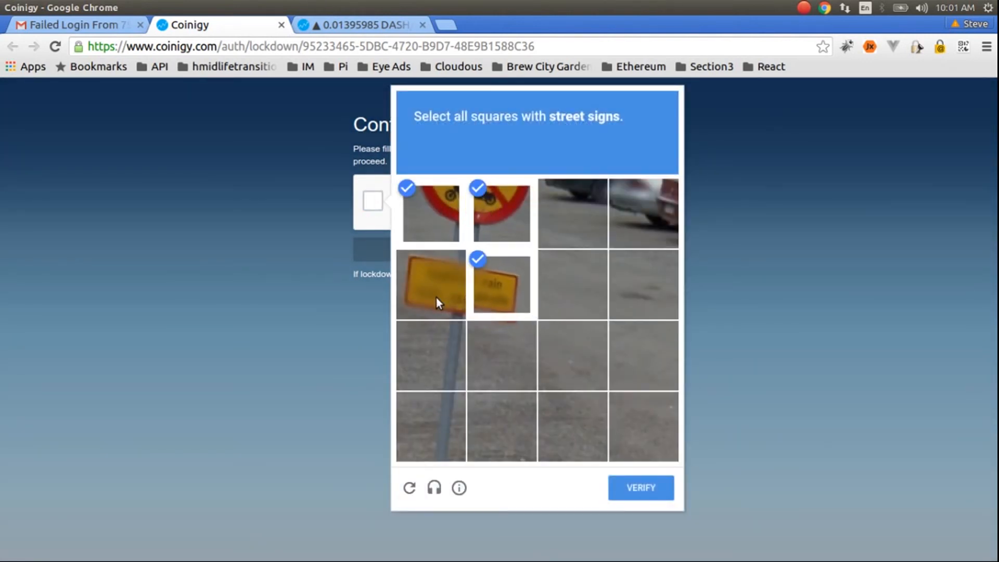
pyautogui.click(640, 487)
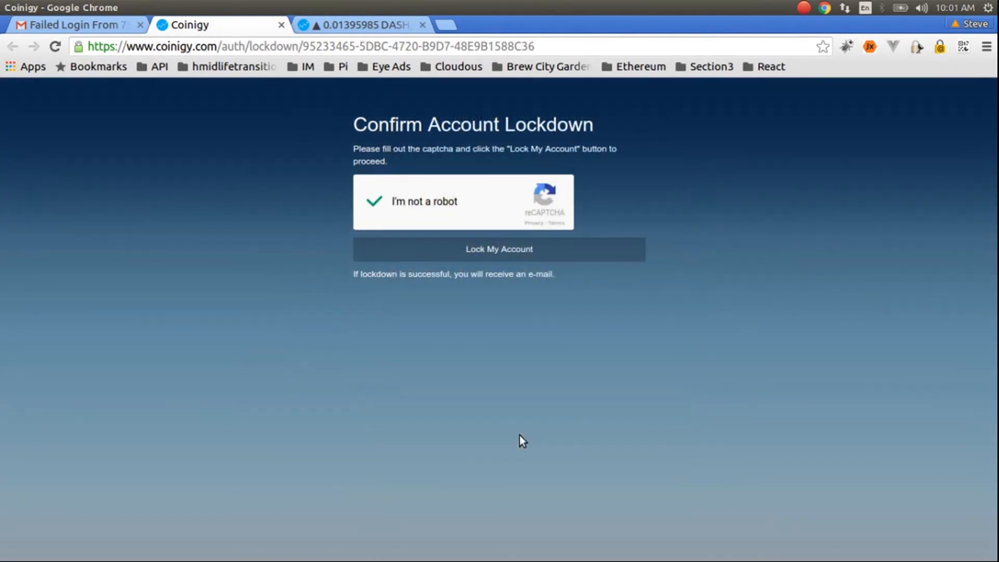
pyautogui.moveTo(493, 257)
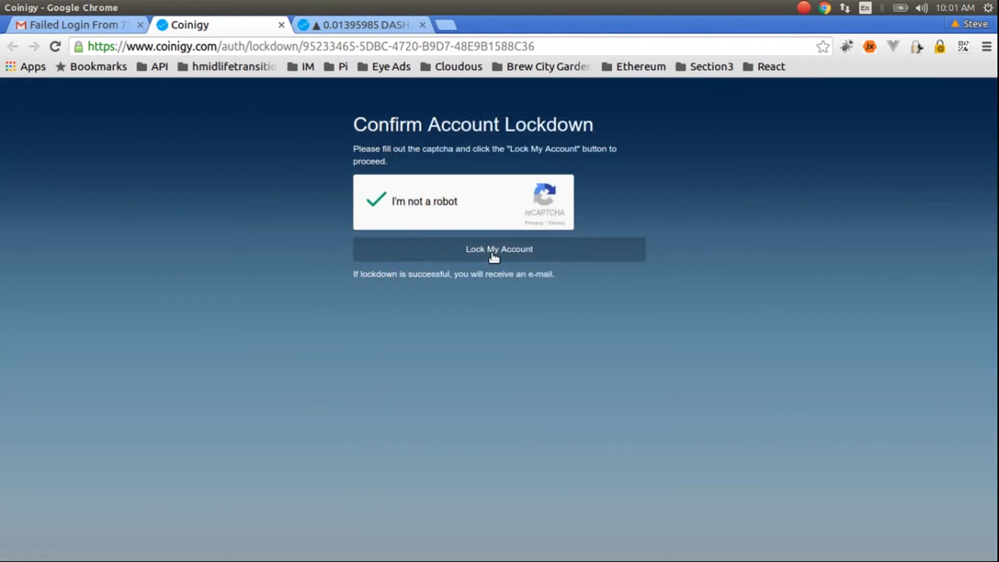
pyautogui.click(499, 249)
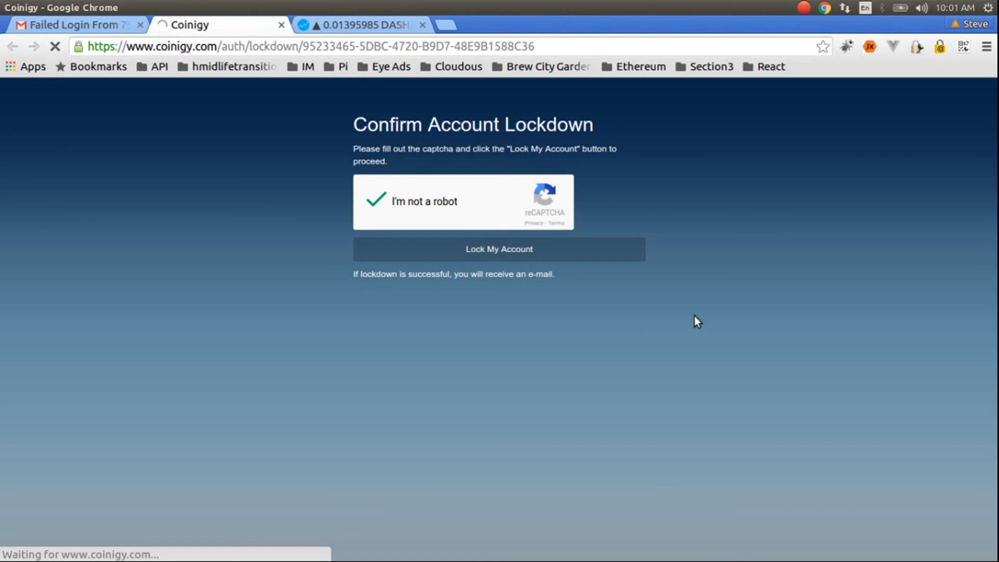
pyautogui.click(498, 249)
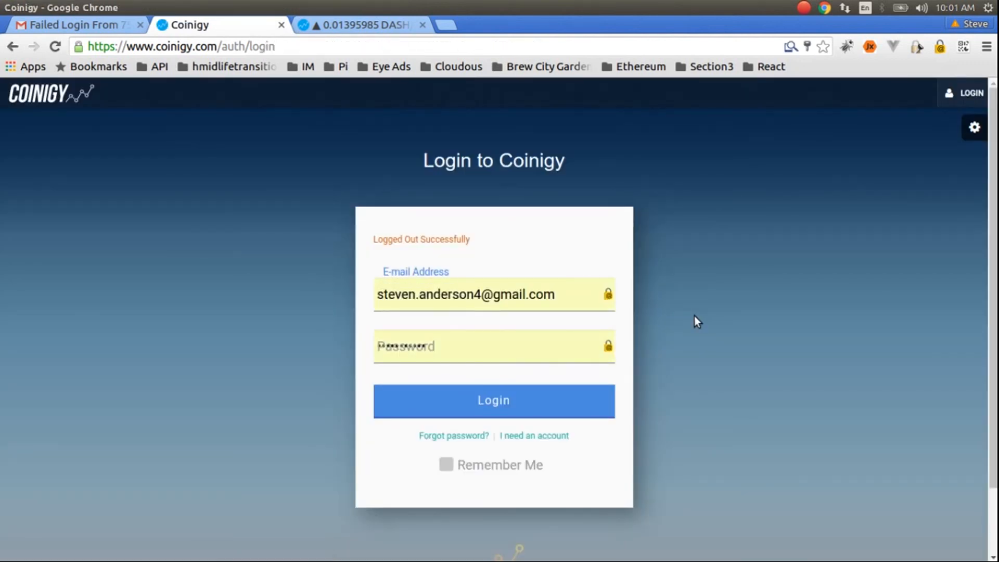